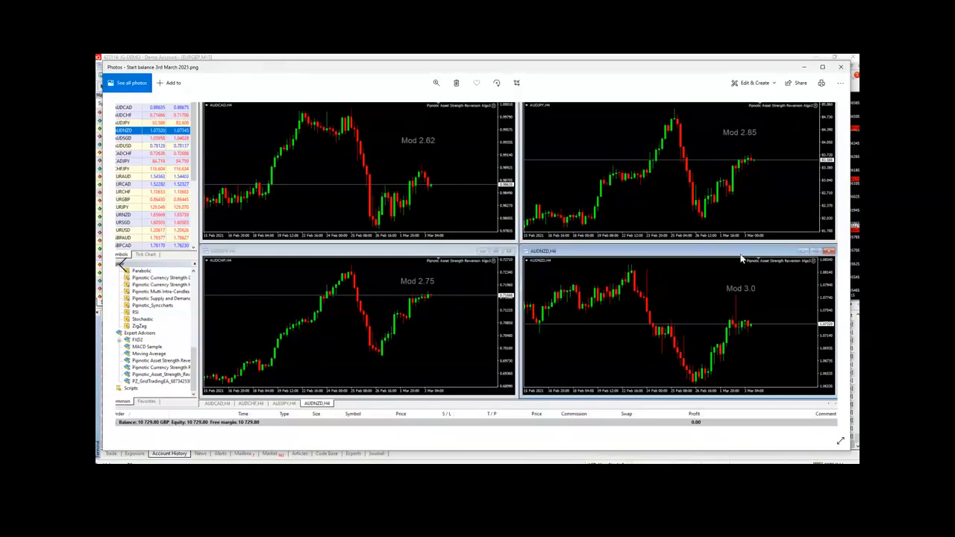
{"action": "mouse_move", "coordinate": [152, 429]}
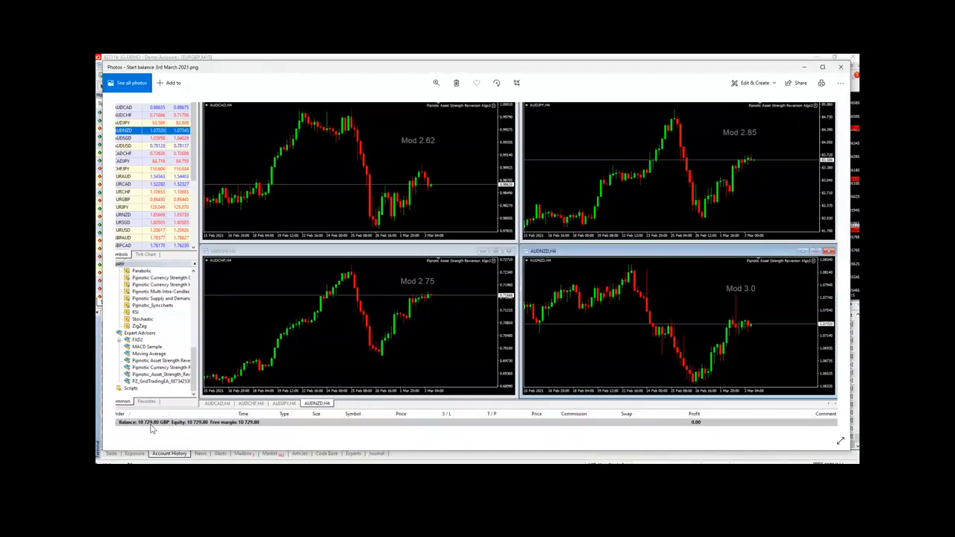
{"action": "mouse_move", "coordinate": [842, 67]}
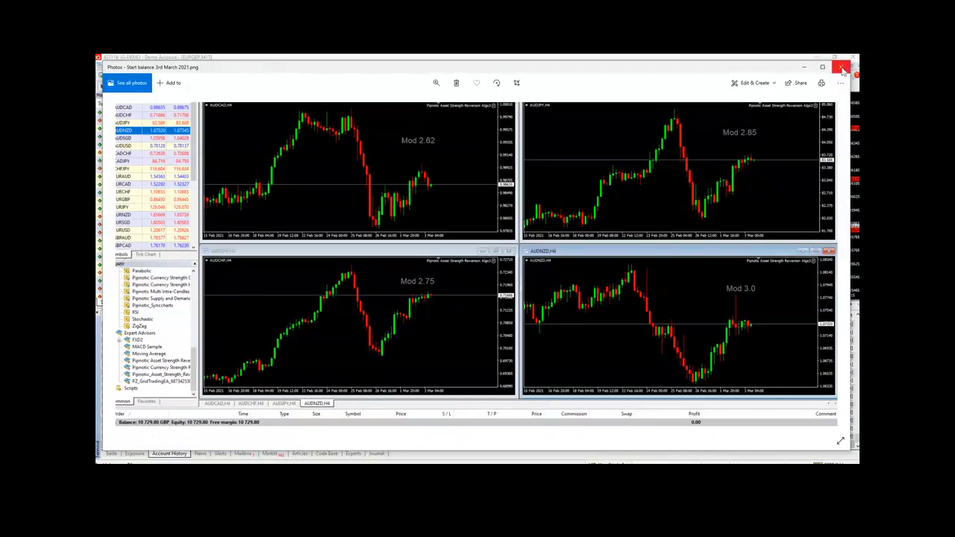
Close the starting-balance photo and show the four open EURGBP sell trades.
{"action": "left_click", "coordinate": [842, 68]}
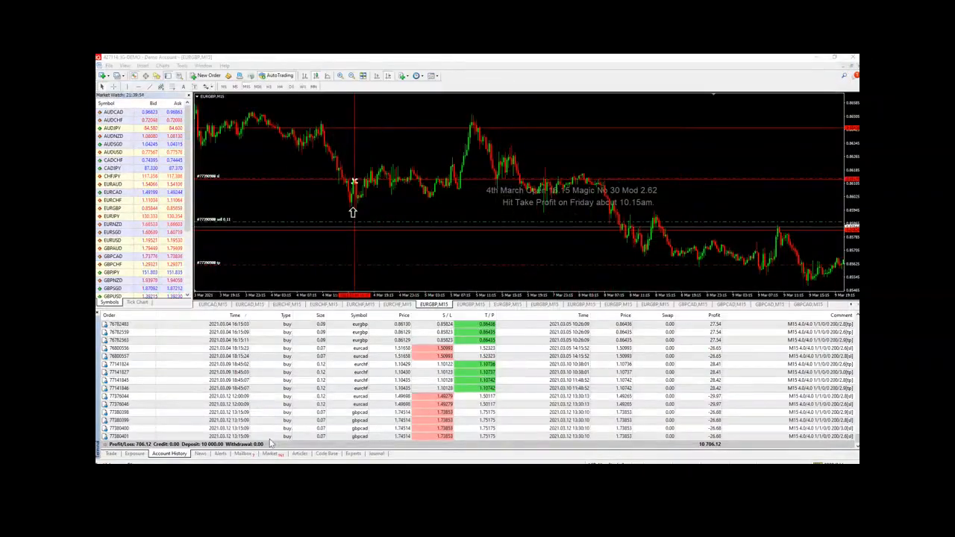
{"action": "left_click", "coordinate": [111, 453]}
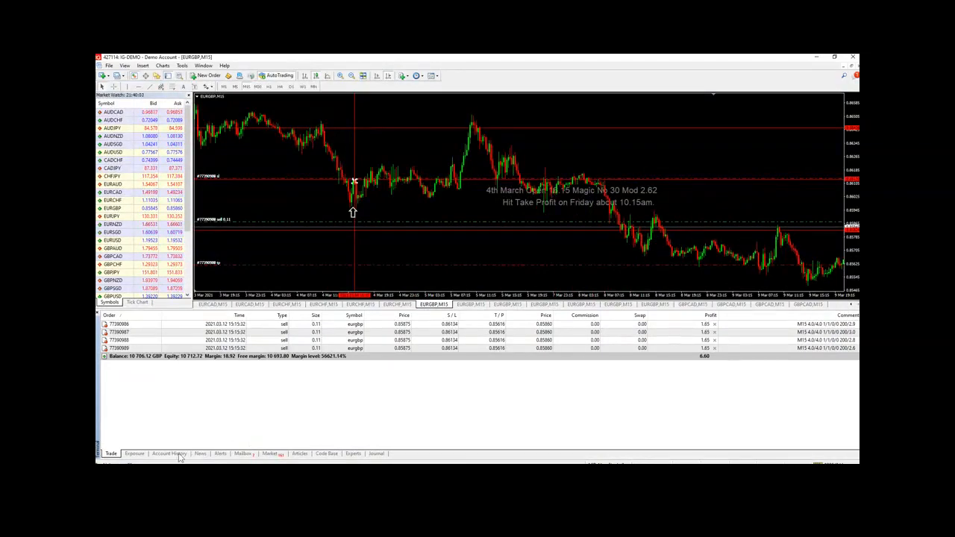
Review the closed-trade account history, then switch to the EURCAD 15-minute chart.
{"action": "left_click", "coordinate": [168, 453]}
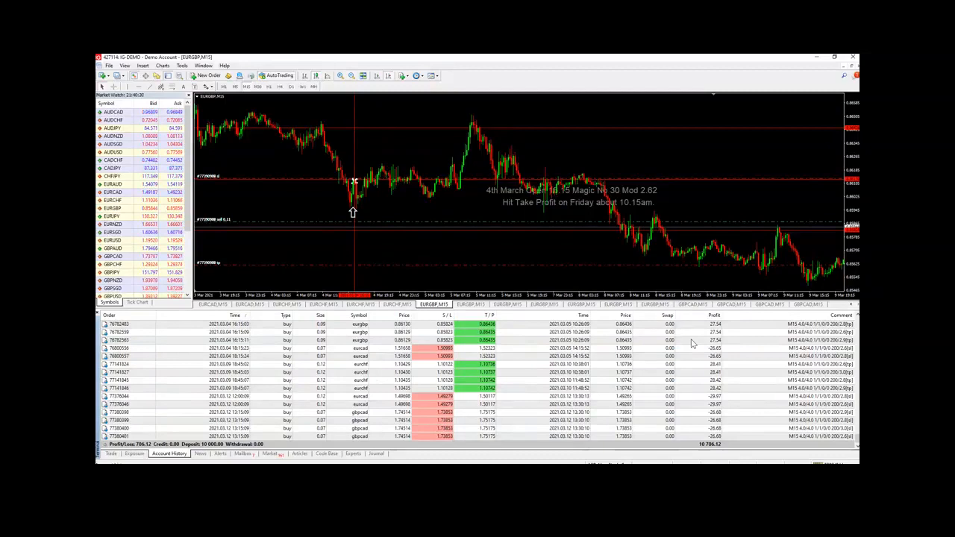
{"action": "mouse_move", "coordinate": [709, 343]}
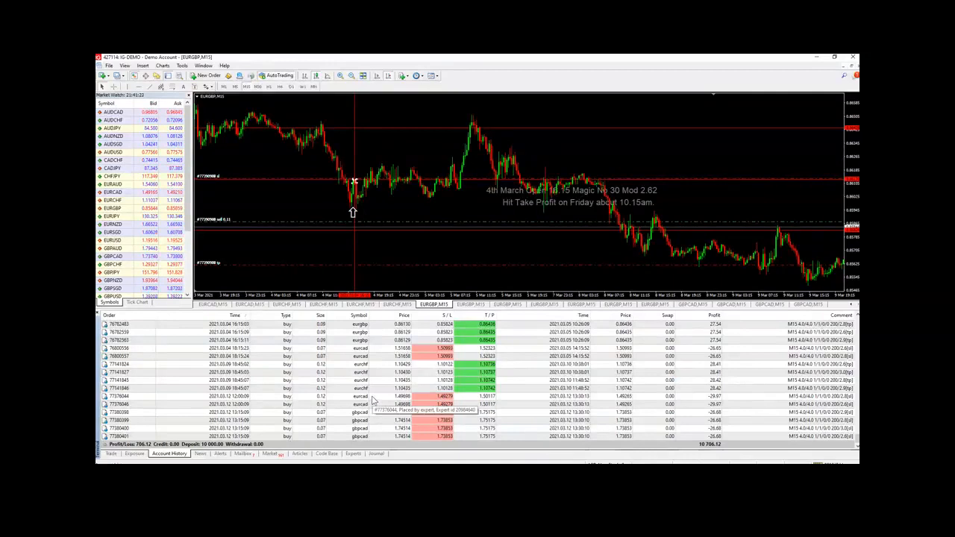
{"action": "mouse_move", "coordinate": [373, 416]}
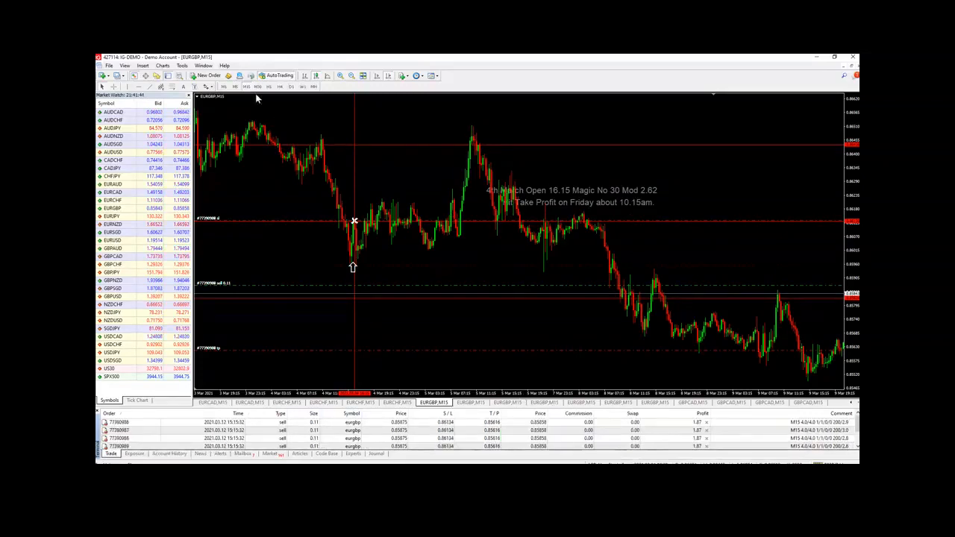
{"action": "left_click", "coordinate": [203, 66]}
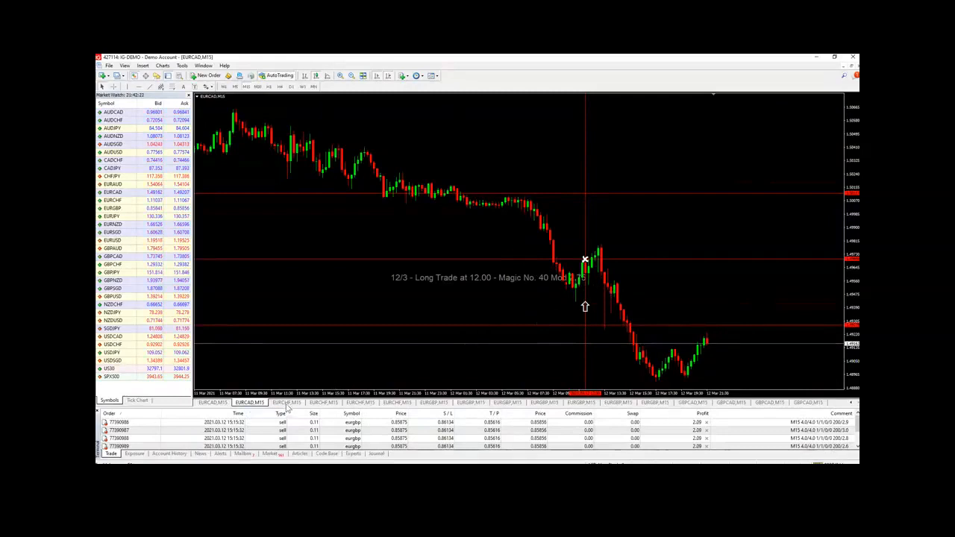
Switch to the EURCHF,M15 chart showing the 9 March 18.45 open.
{"action": "left_click", "coordinate": [286, 403]}
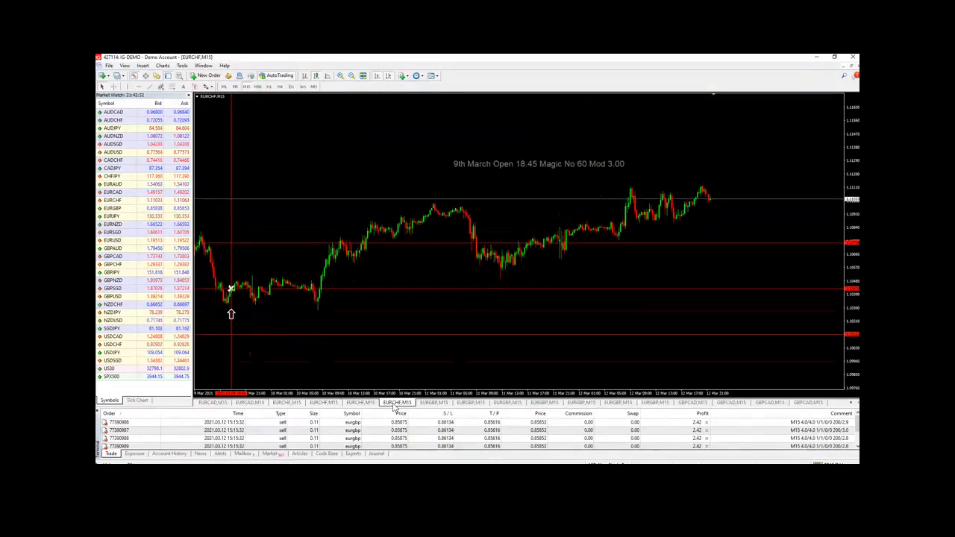
{"action": "left_click", "coordinate": [433, 403]}
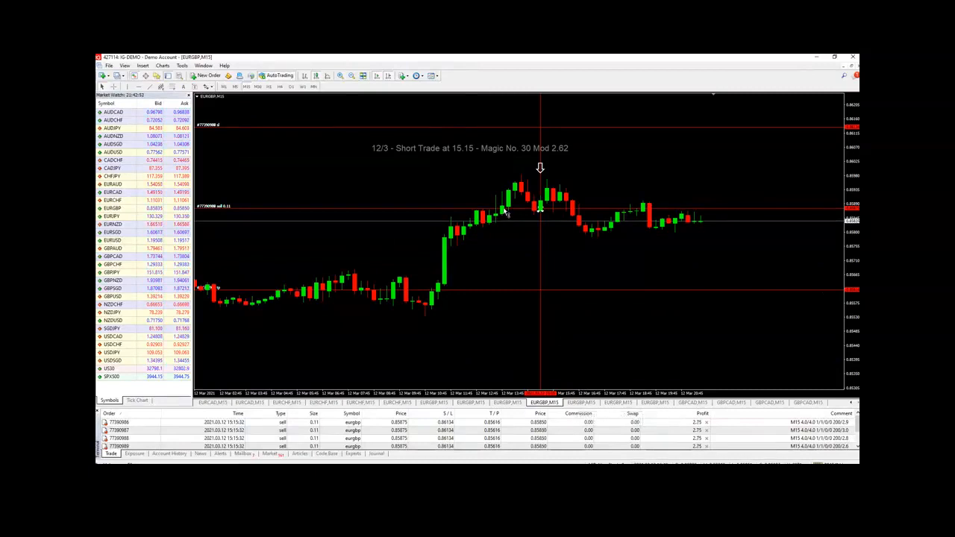
{"action": "mouse_move", "coordinate": [470, 164]}
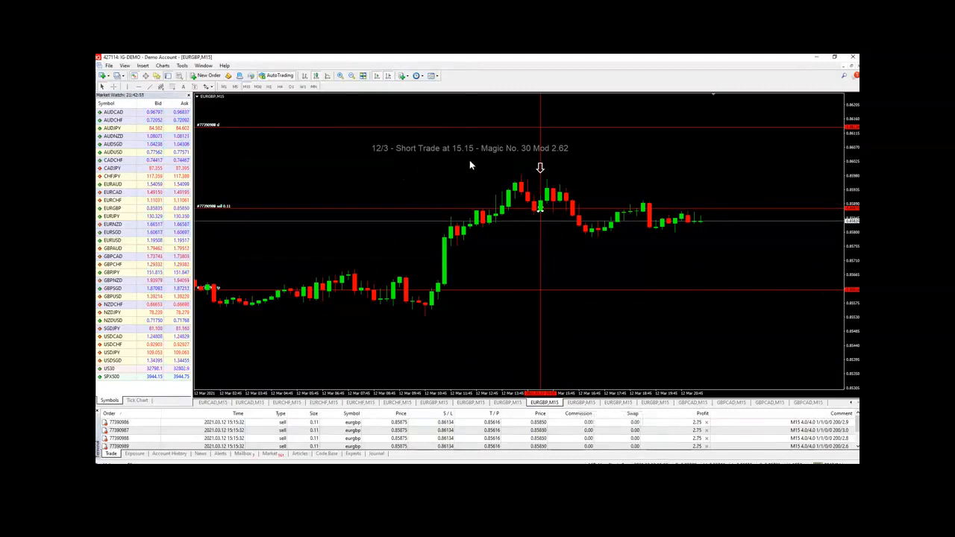
{"action": "mouse_move", "coordinate": [520, 175]}
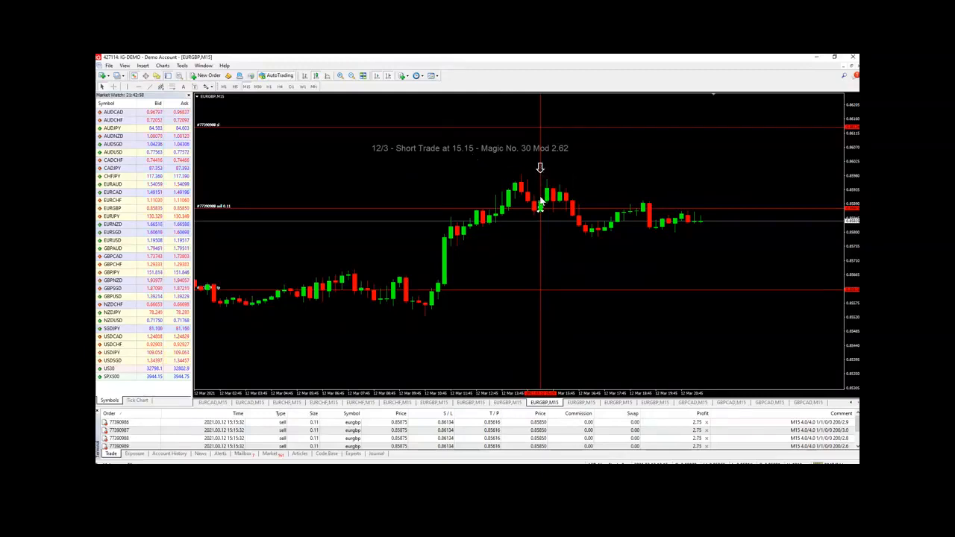
{"action": "mouse_move", "coordinate": [595, 212]}
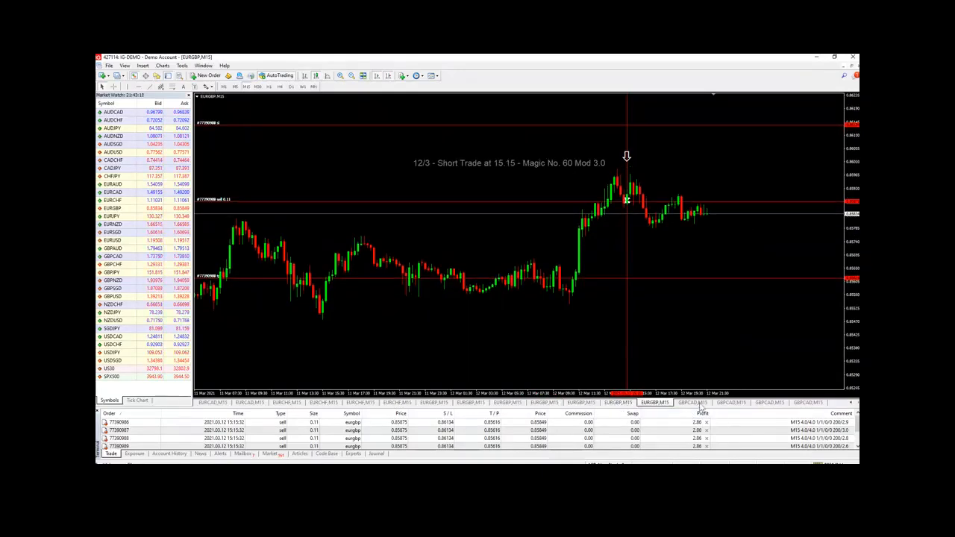
Switch to the GBPCAD,M15 chart marked with the 12/3 long trade at 13.15.
{"action": "left_click", "coordinate": [696, 402]}
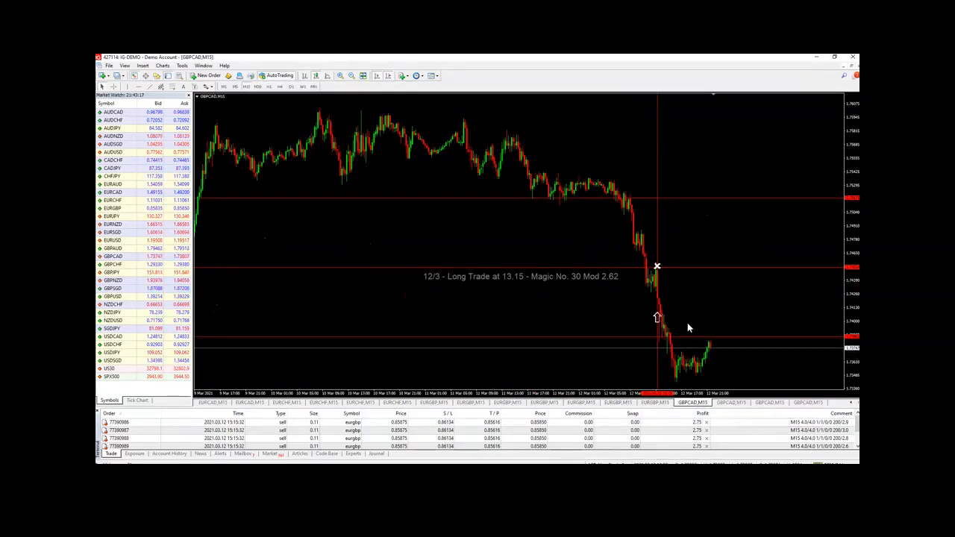